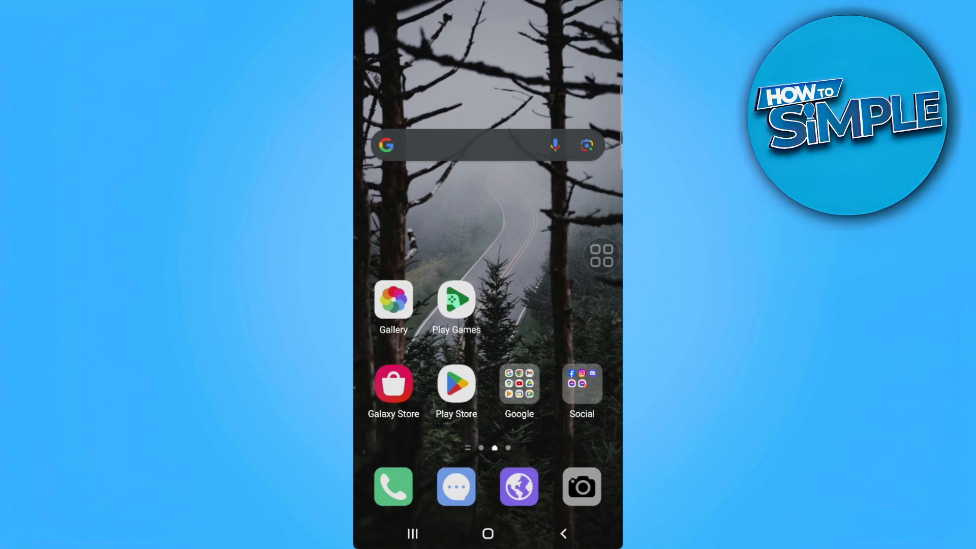
# Bring up the Samsung Phone dialer keypad from the home screen dock
pyautogui.click(392, 486)
pyautogui.write('*#12')
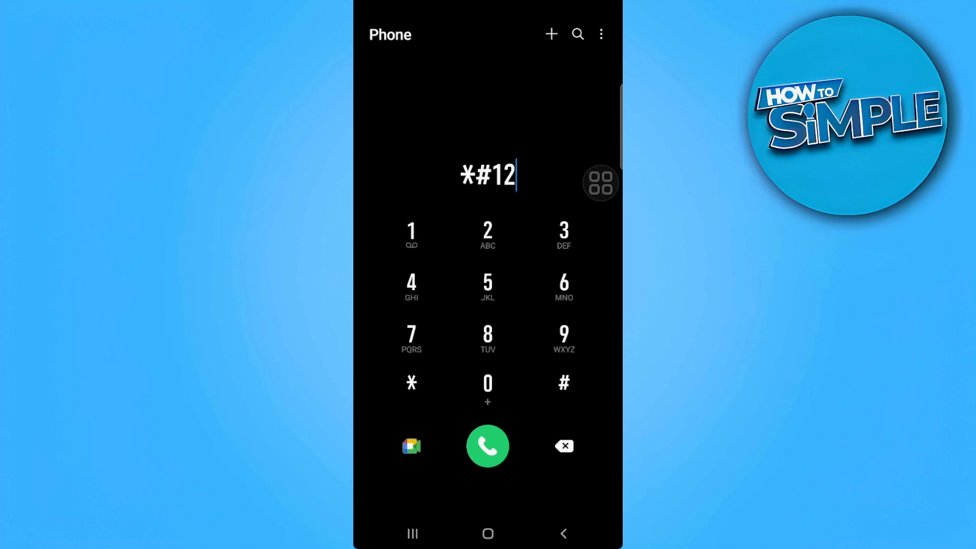
# Dial *#12580*369# so the Main version screen lists BL, AP, CP, CSC, RF Cal and HW Rev
pyautogui.click(411, 383)
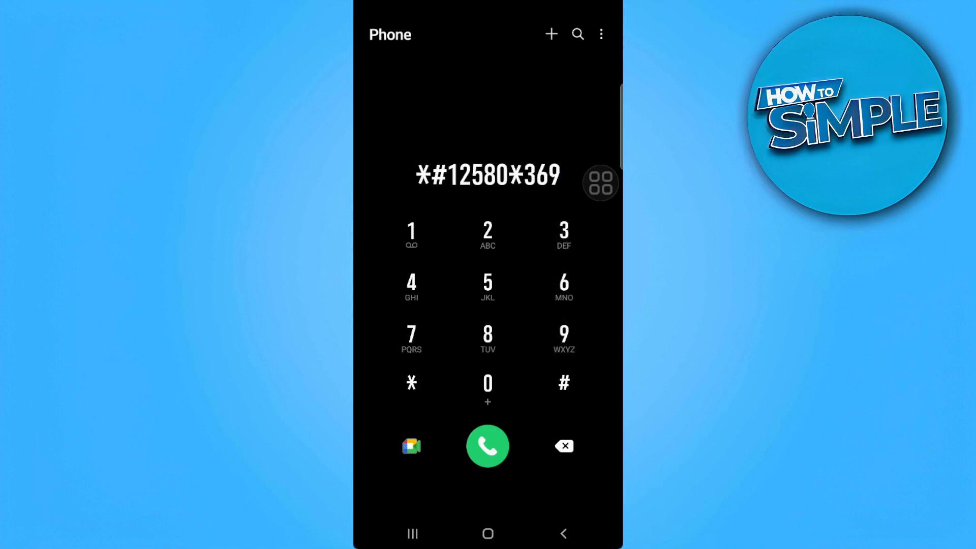
pyautogui.click(486, 445)
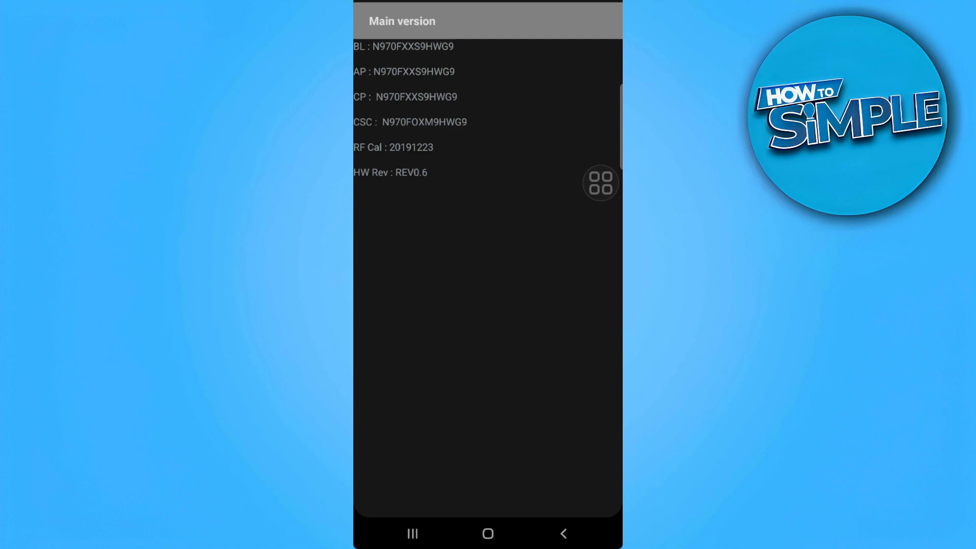